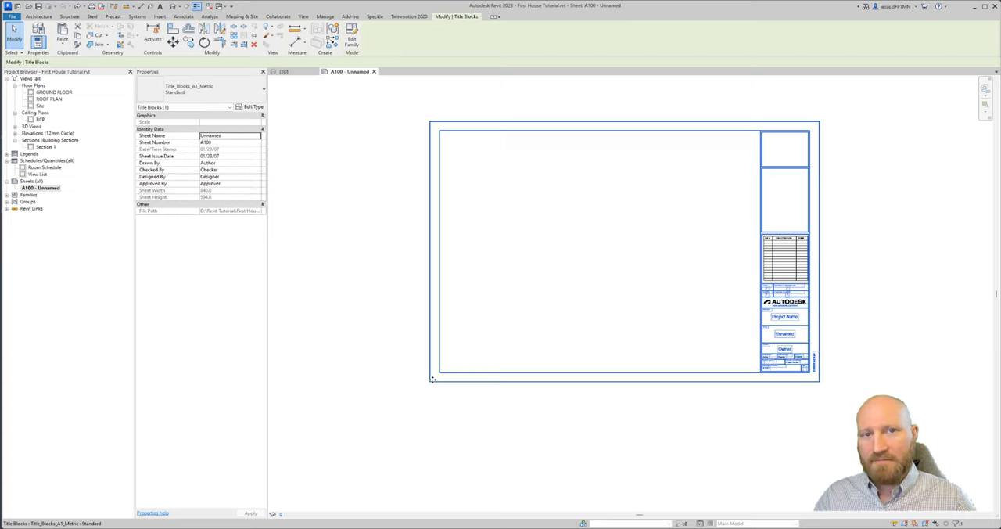
Step: Deselect the title block so Properties shows sheet A100's own parameters
left_click(382, 170)
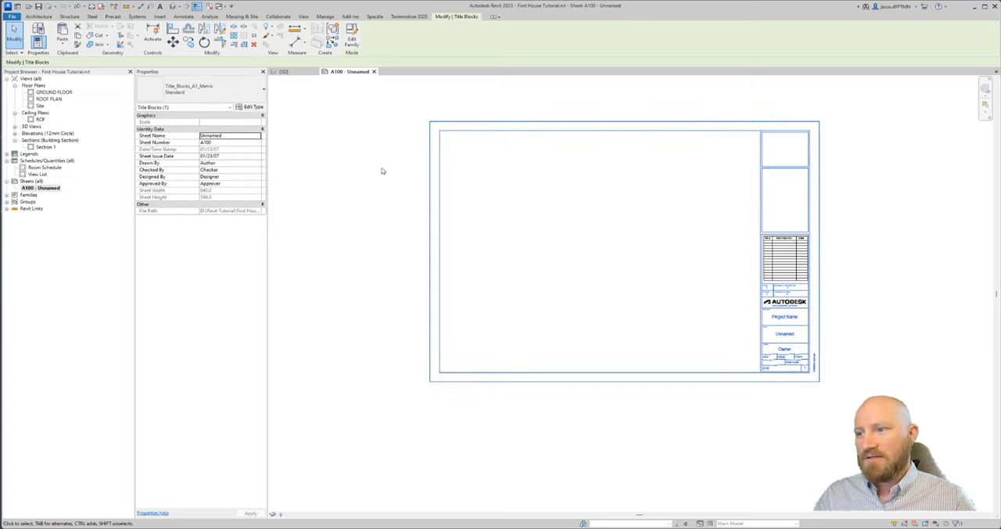
mouse_move(510, 432)
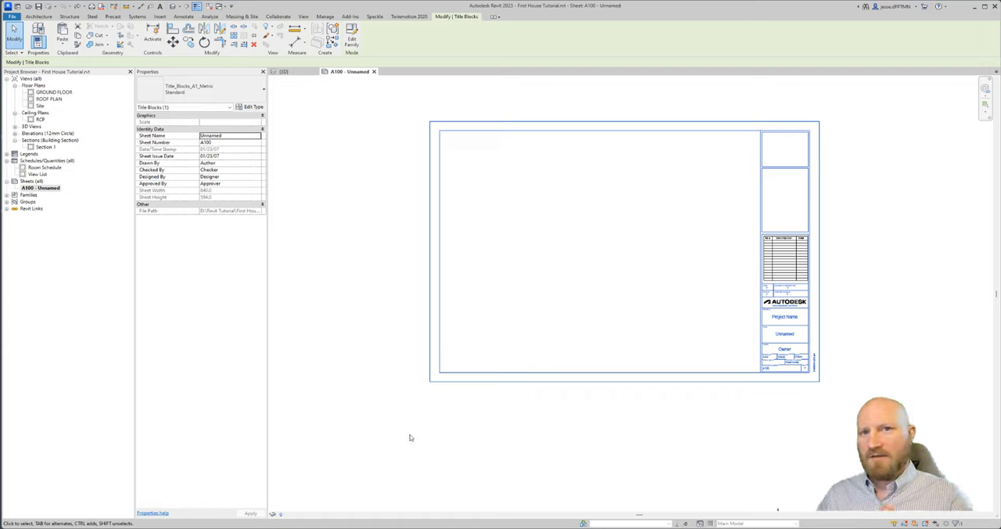
mouse_move(507, 371)
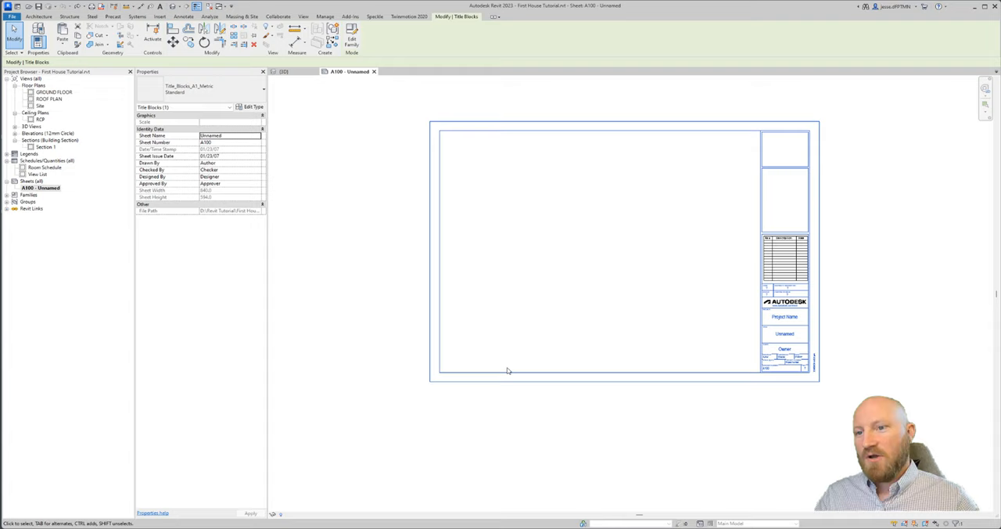
mouse_move(729, 236)
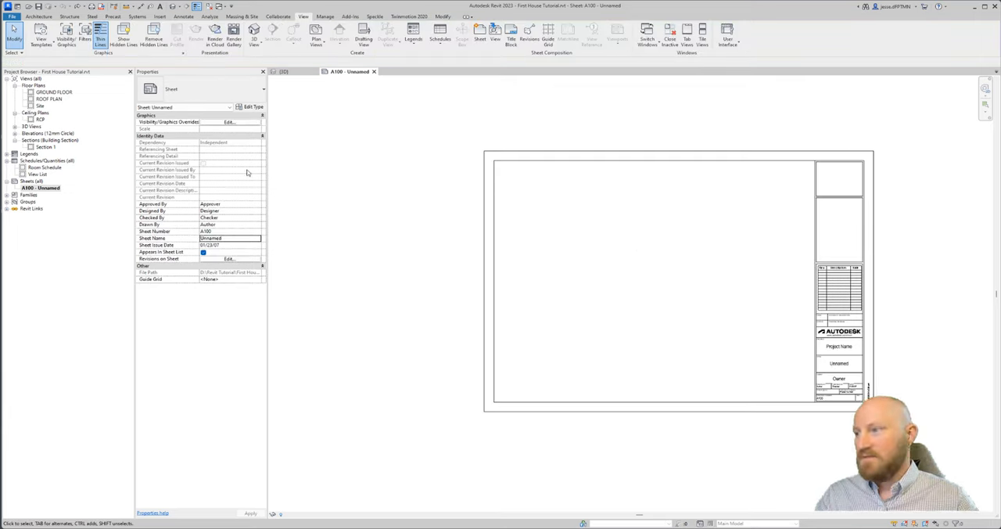
Step: Rename sheet A100 from Unnamed to SITE in its Sheet Name field
left_click(39, 188)
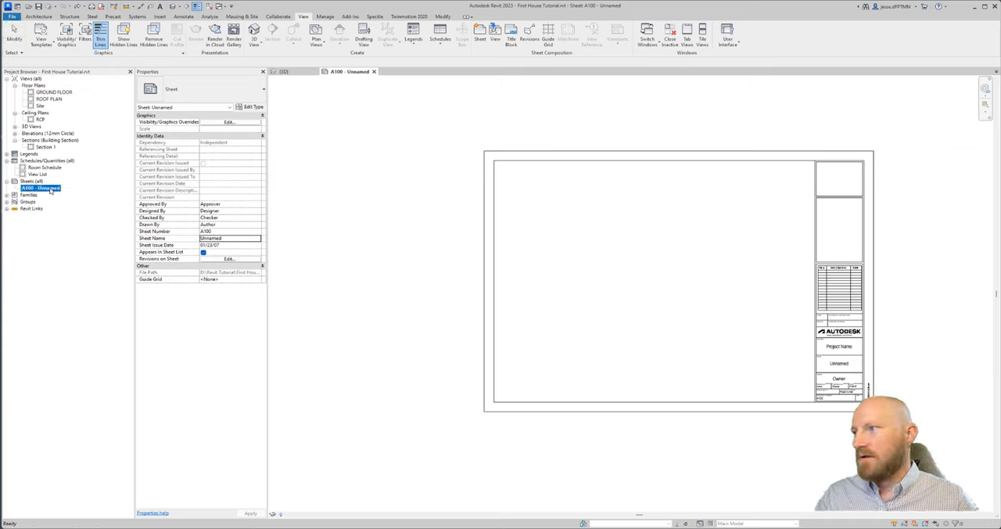
left_click(229, 237)
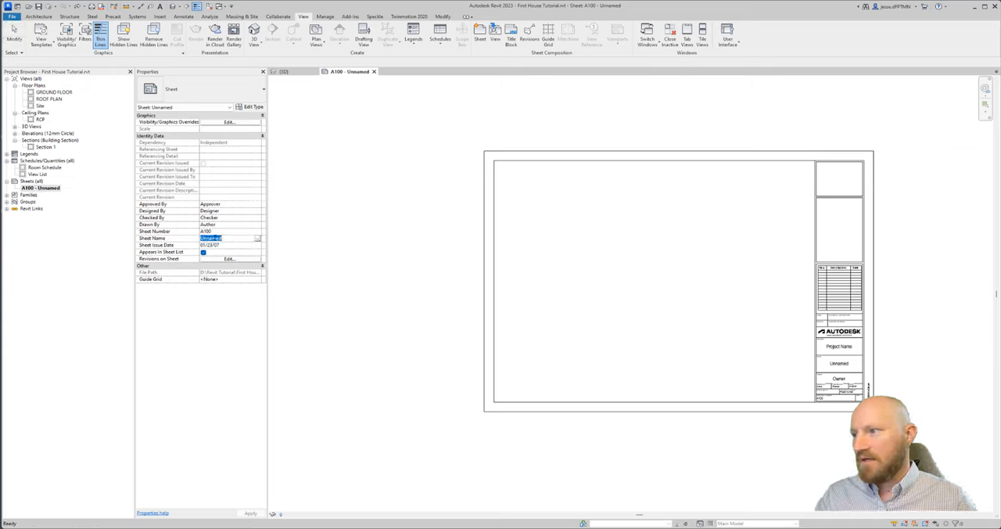
left_click(226, 238)
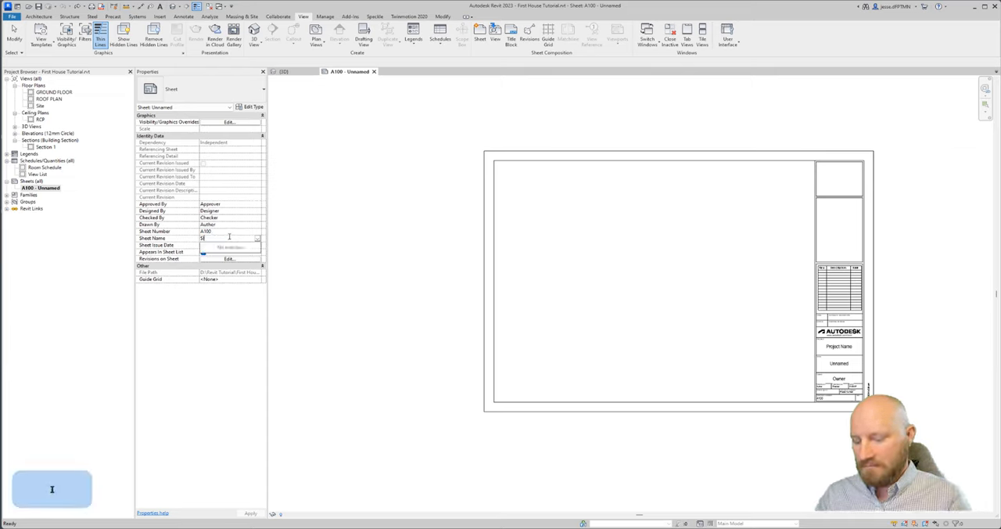
type("SITE")
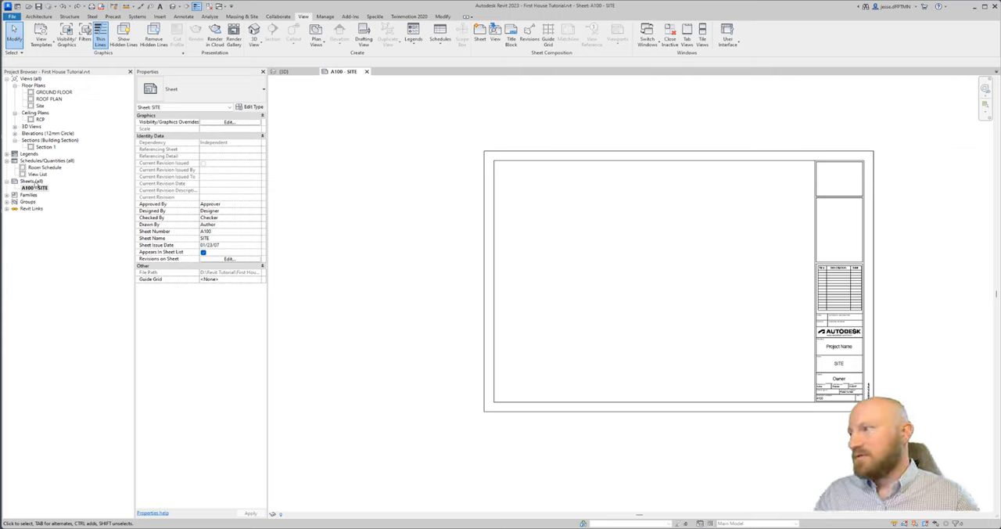
Step: Create new sheet A200 with the default title block and begin naming it FLOOR PLAN
right_click(32, 181)
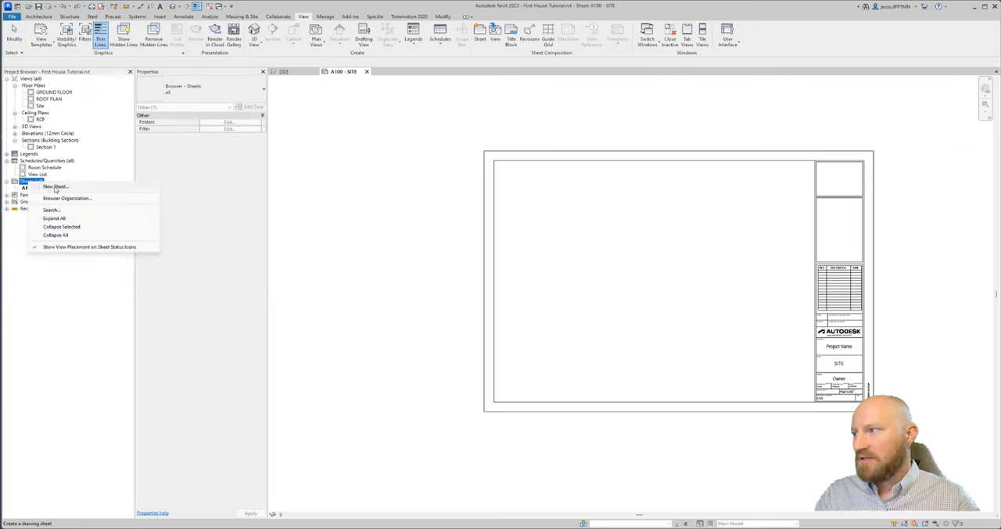
left_click(55, 186)
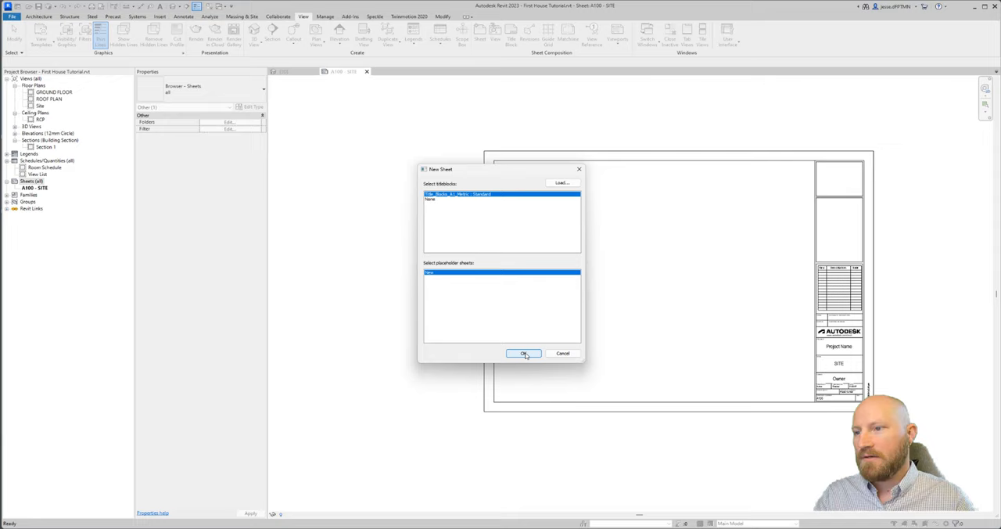
left_click(524, 354)
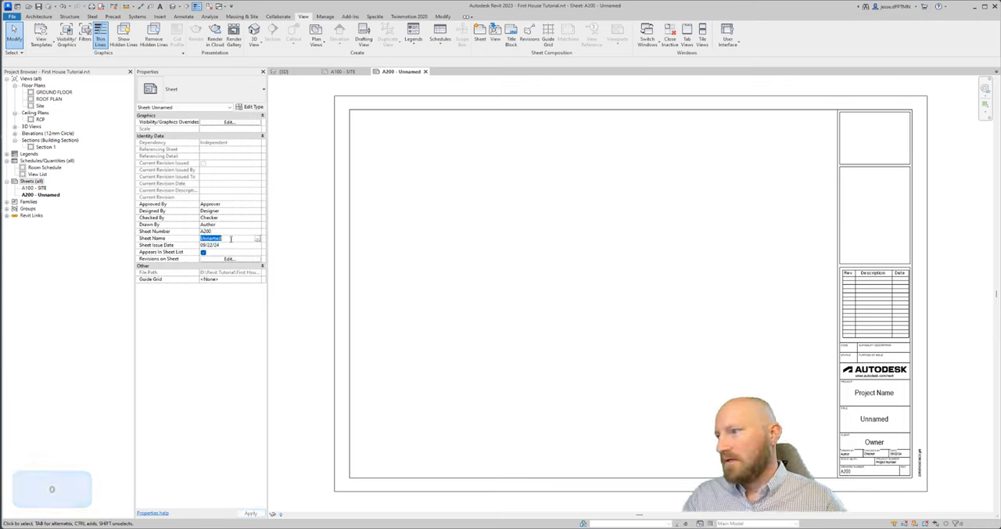
type("FLOOR PLAN")
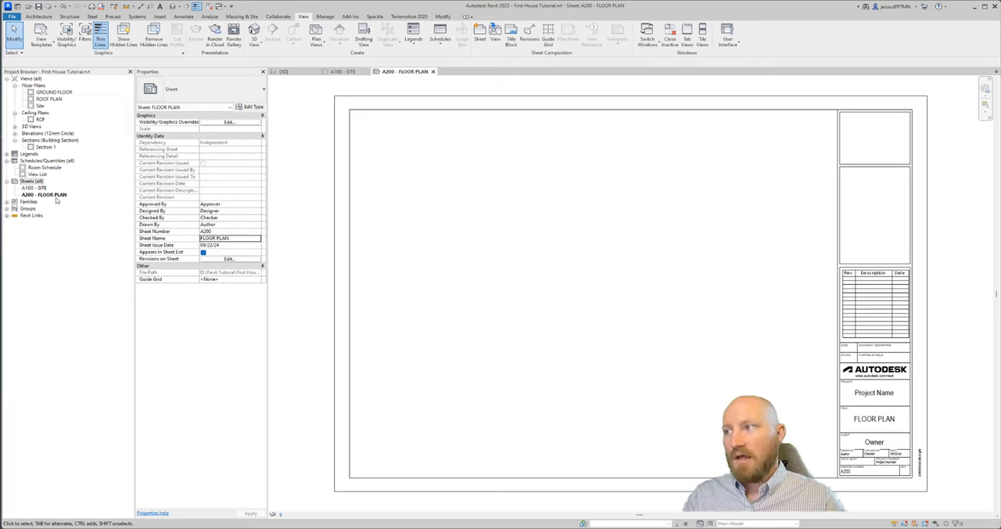
Step: Add the ELEVATIONS, SECTIONS, INTERIORS, DETAILS and SCHEDULES sheets after FLOOR PLAN
left_click(44, 193)
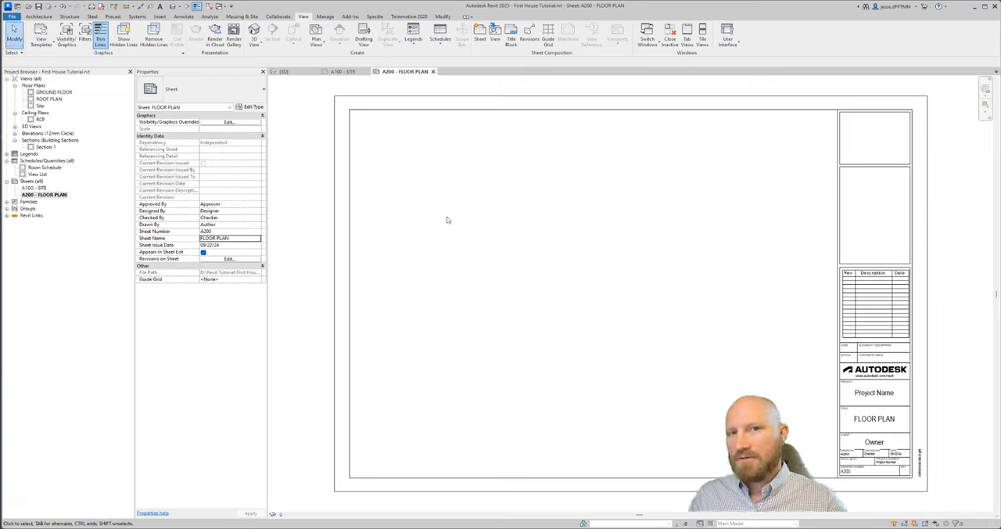
key("ctrl")
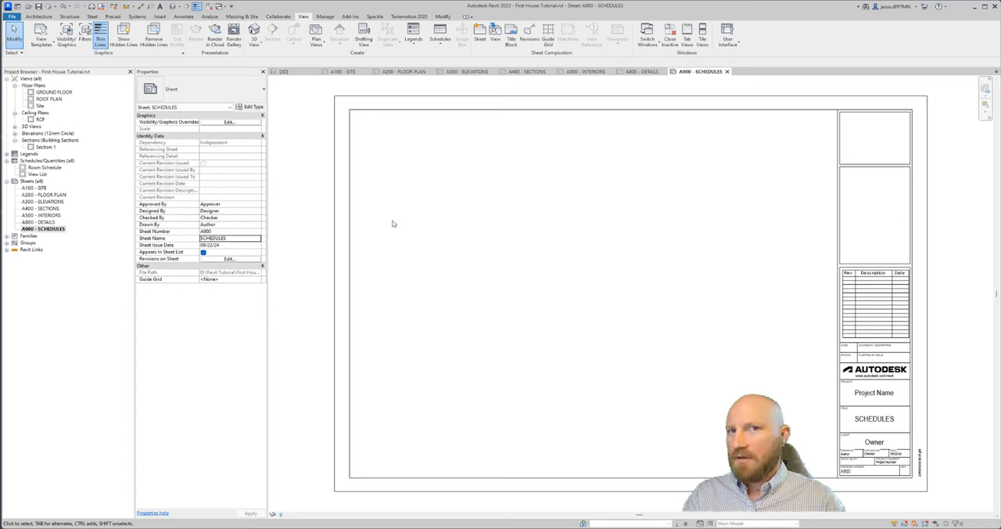
Step: Duplicate the site sheet and renumber the copy A000, named COVER
right_click(32, 188)
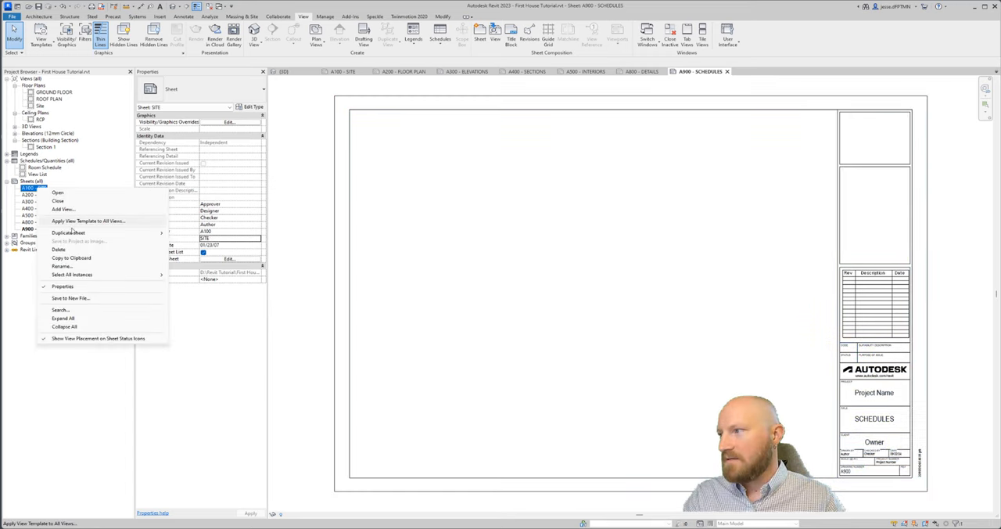
mouse_move(69, 232)
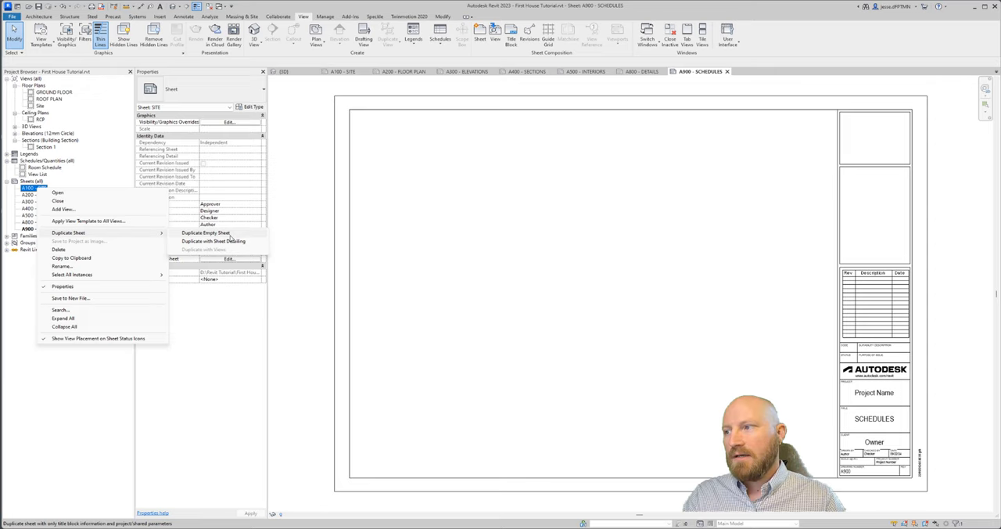
mouse_move(232, 237)
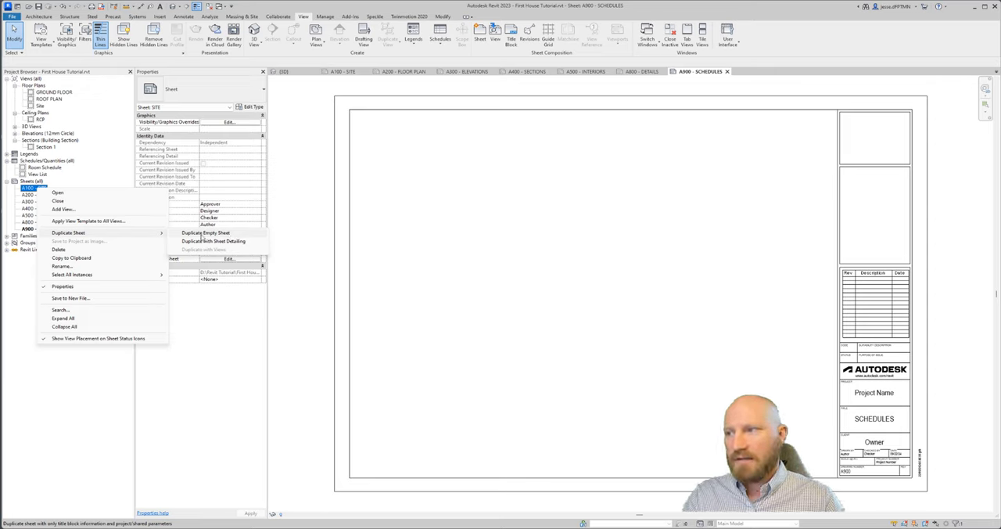
mouse_move(216, 241)
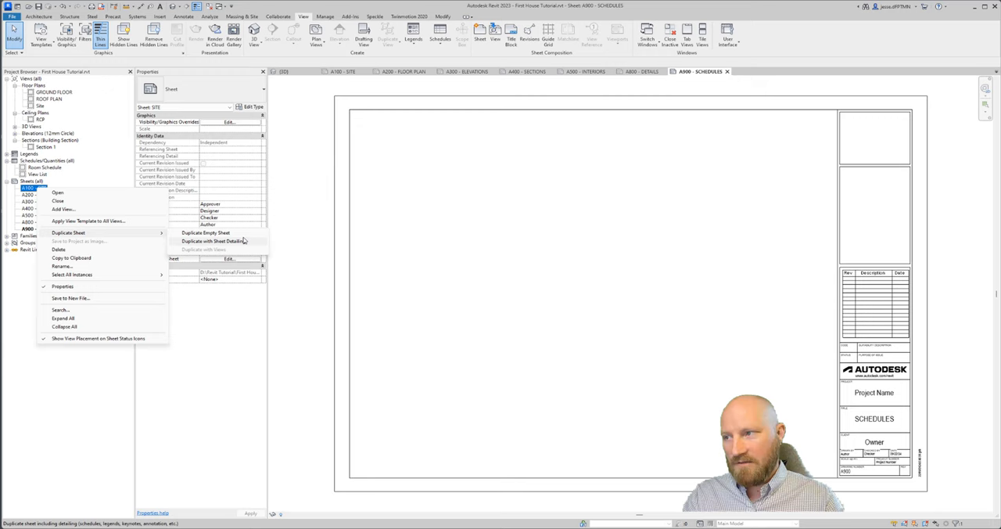
left_click(206, 232)
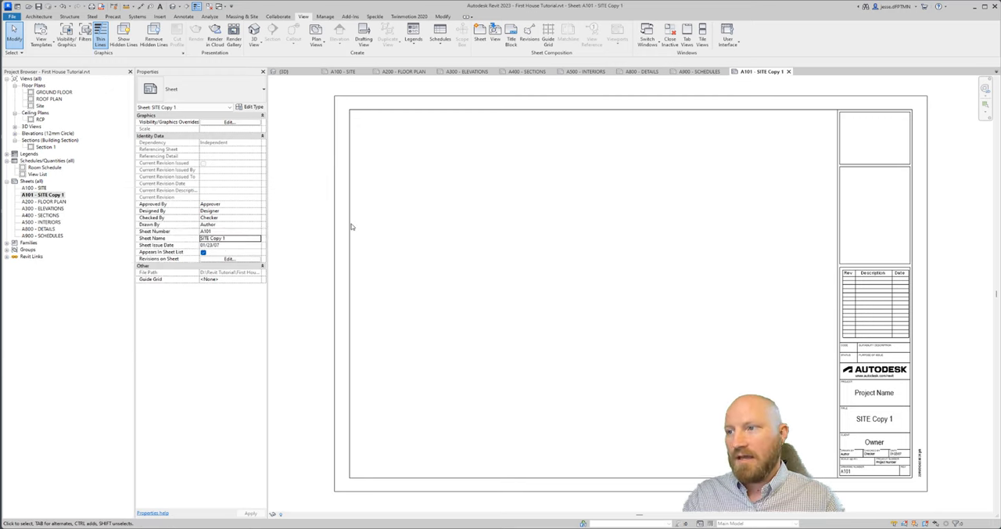
mouse_move(295, 248)
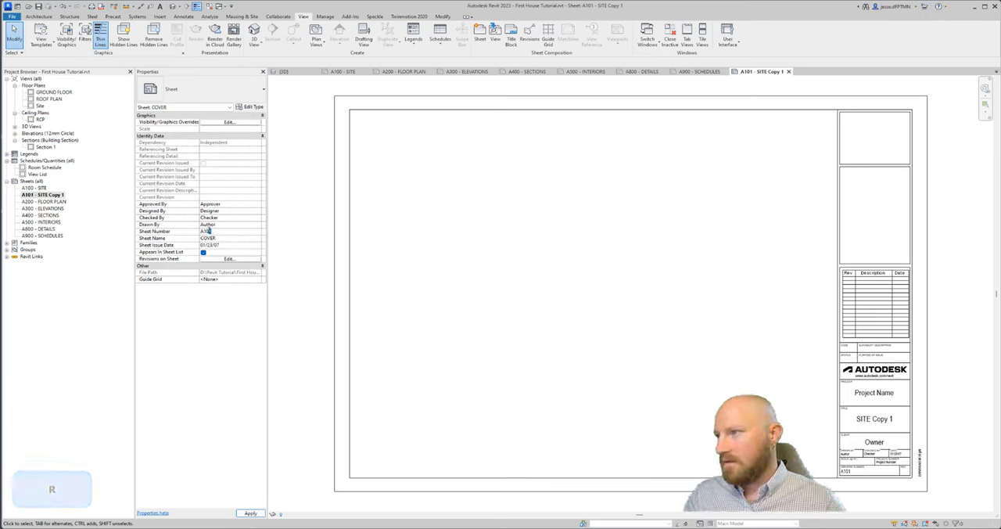
type("A000")
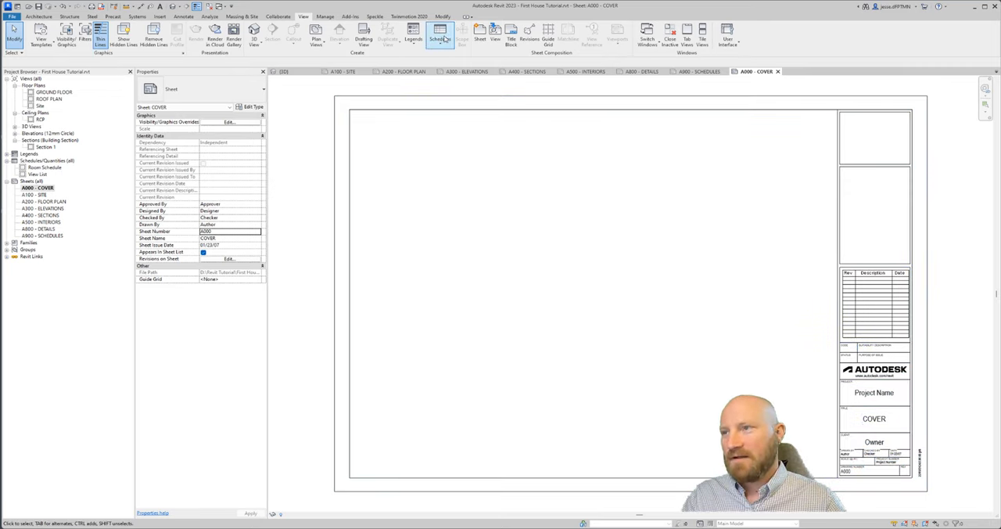
Step: Create a Sheet List schedule with Sheet Number, Sheet Name and Current Revision fields
left_click(439, 40)
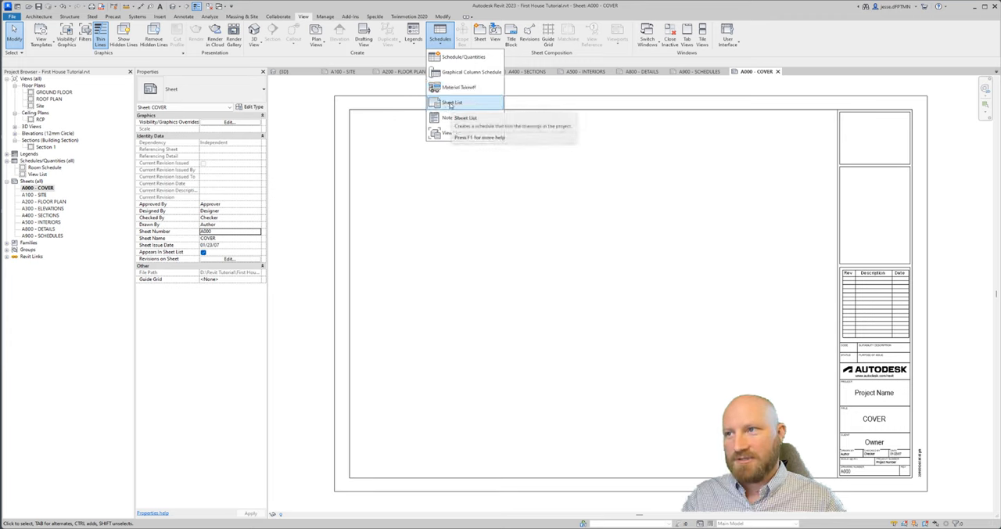
left_click(454, 103)
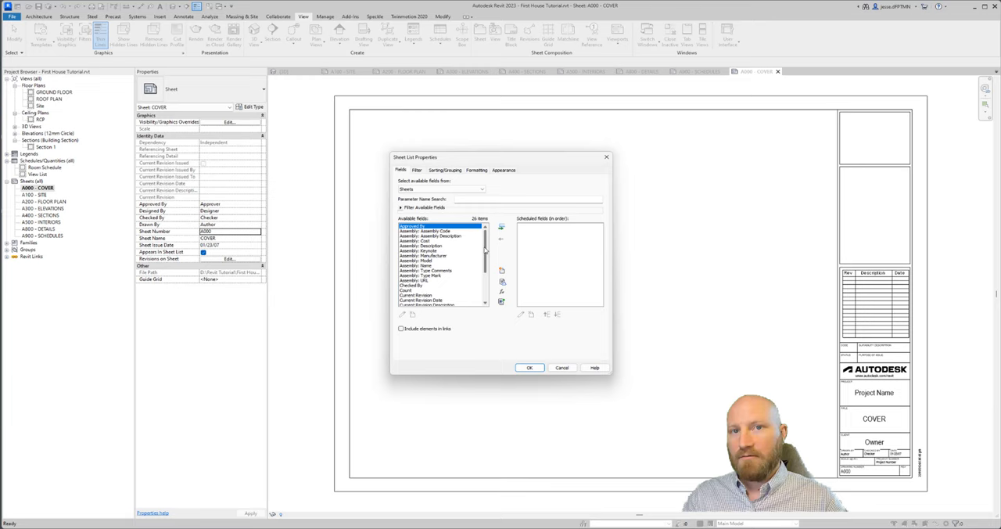
scroll("down", 3)
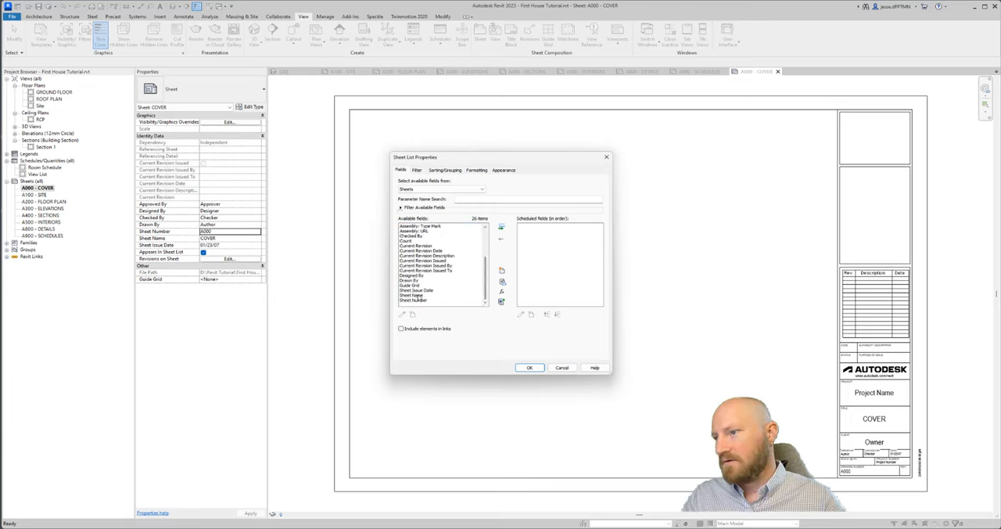
left_click(413, 299)
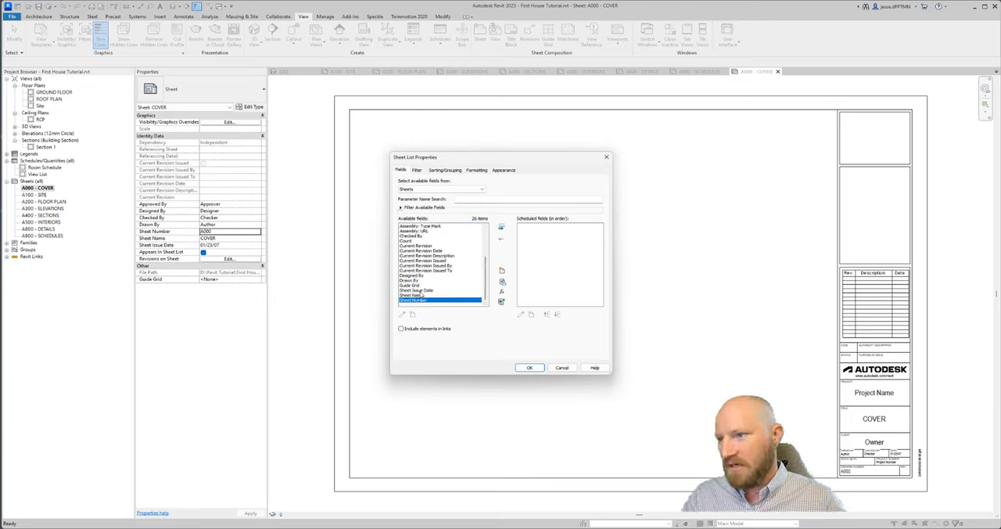
left_click(501, 227)
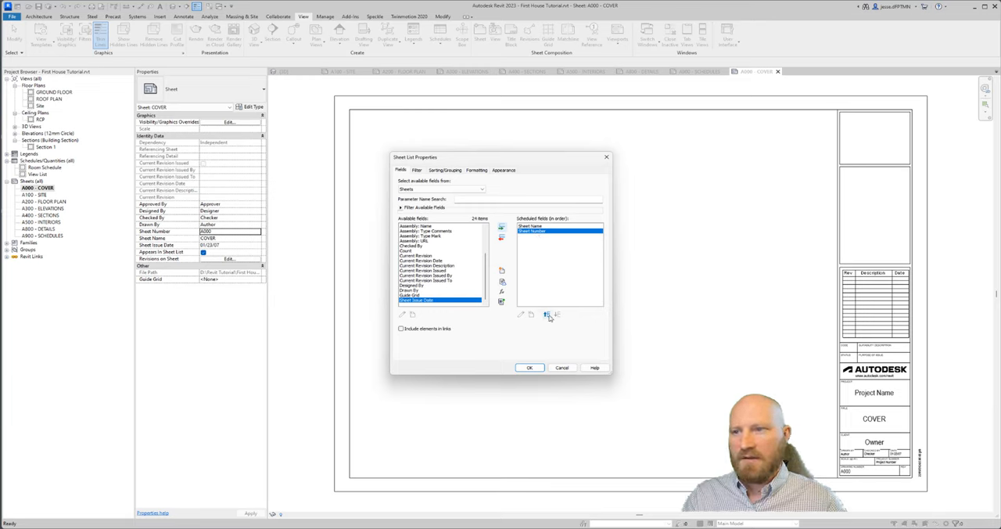
left_click(547, 313)
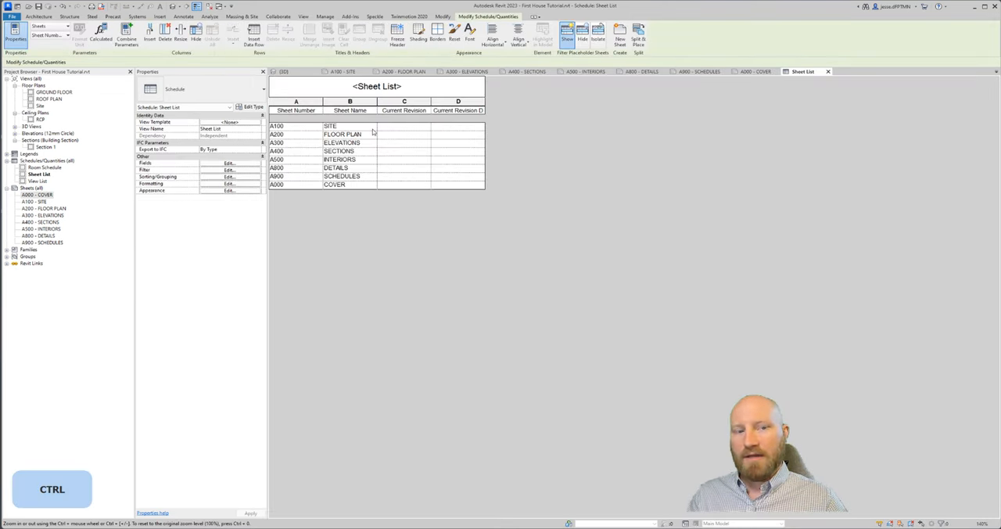
Step: Set Sorting/Grouping to sort the schedule by Sheet Number ascending
scroll("up", 3)
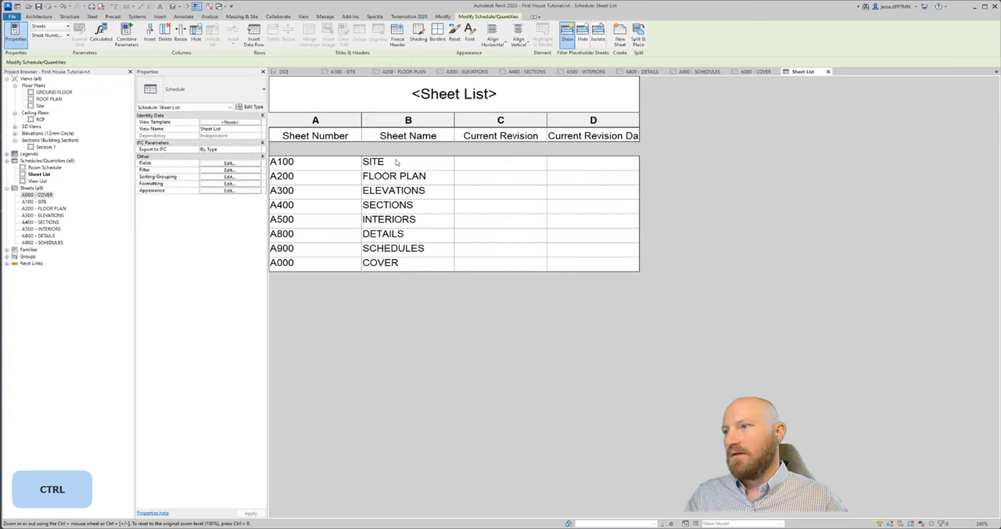
mouse_move(160, 166)
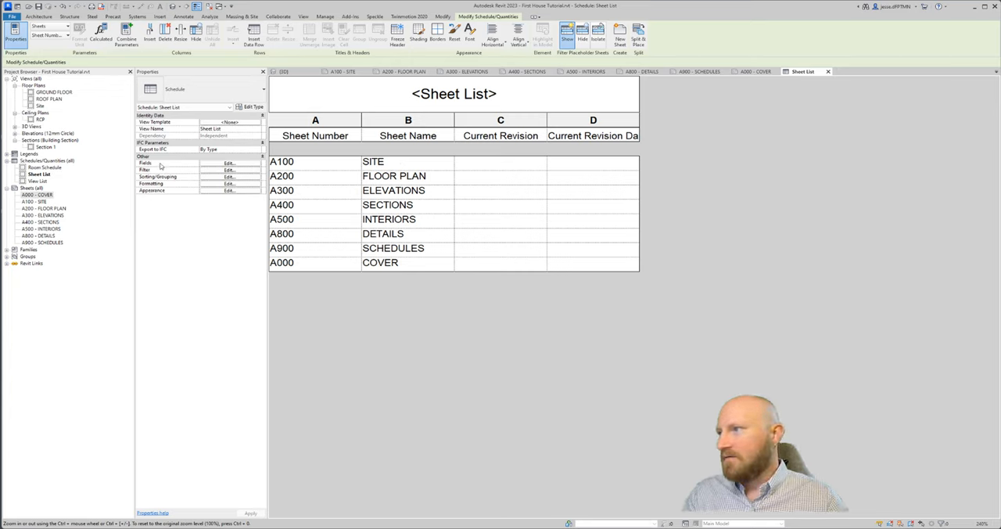
left_click(229, 175)
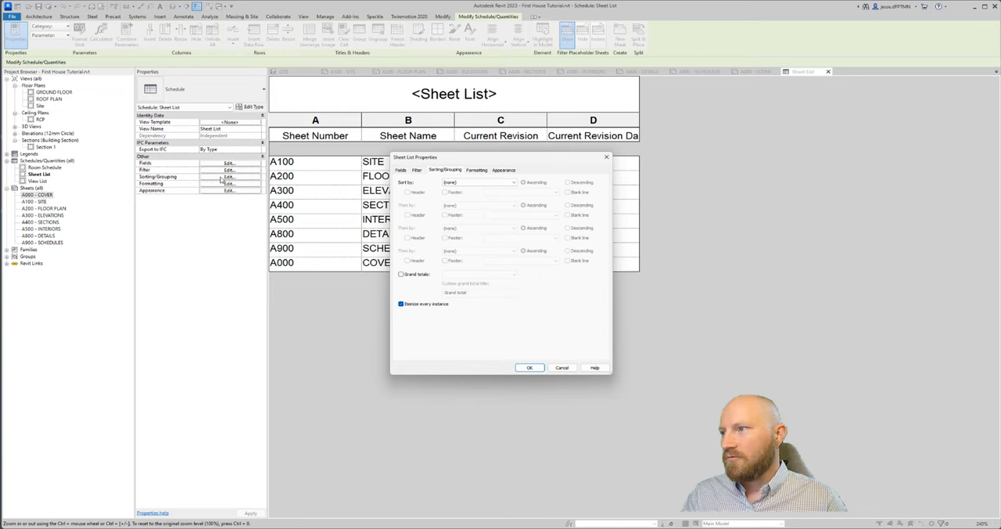
left_click(478, 181)
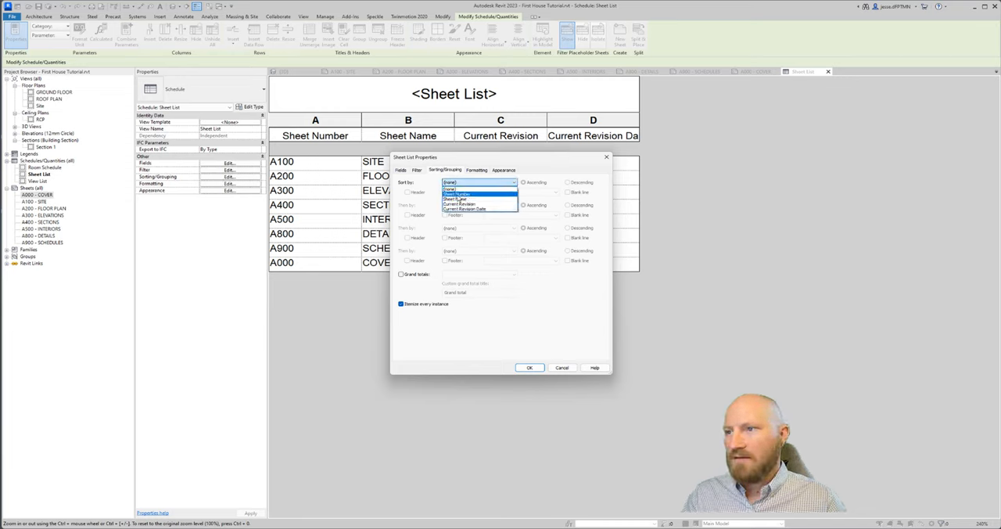
left_click(457, 193)
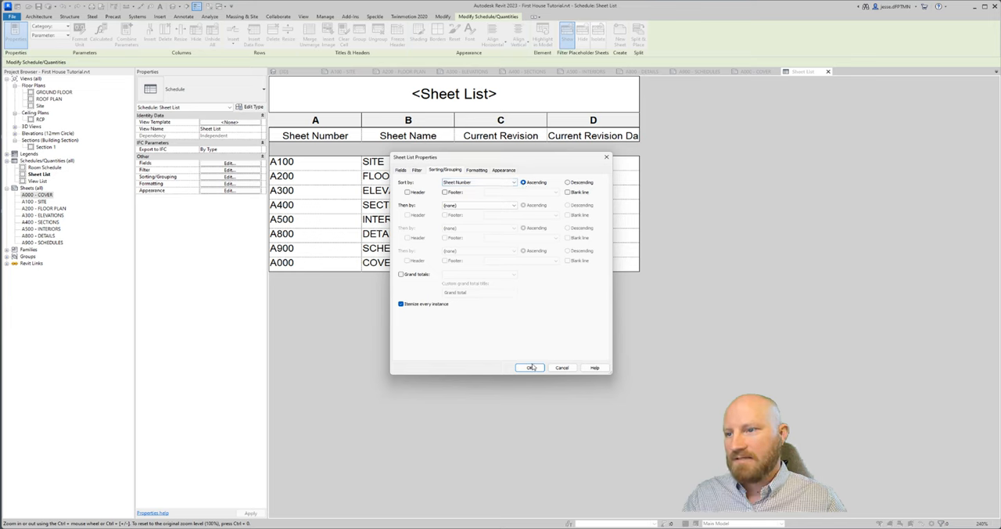
left_click(532, 368)
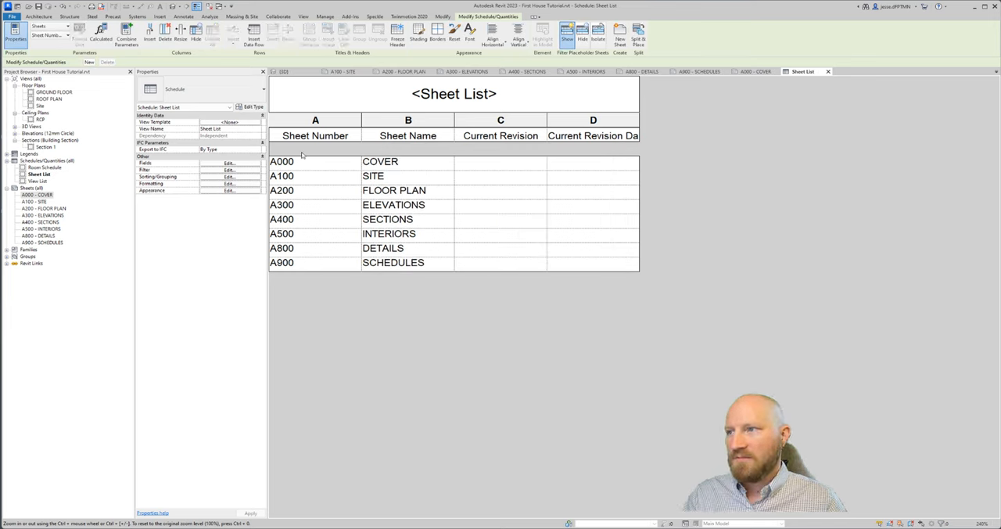
mouse_move(832, 68)
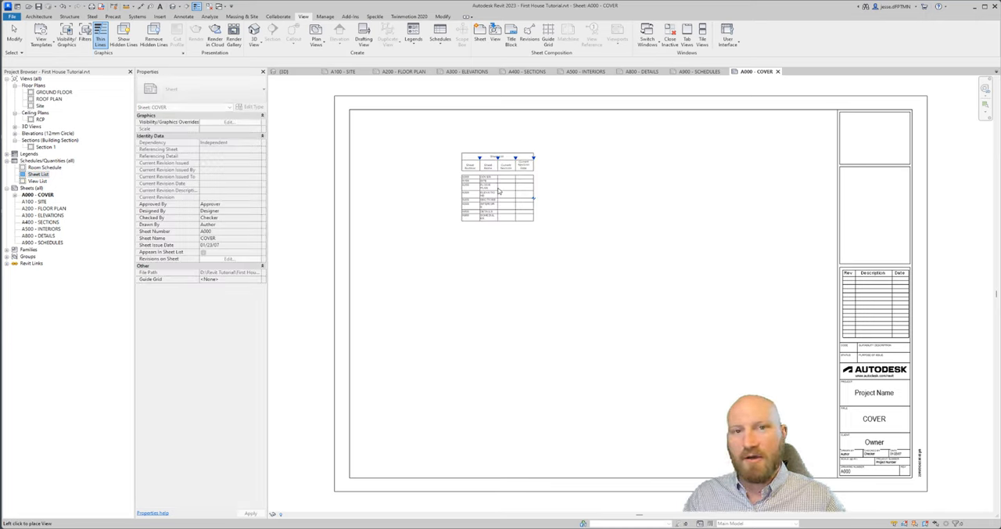
Step: Drag the Sheet List schedule onto sheet A000 COVER near its top right
left_click_drag(497, 188, 777, 160)
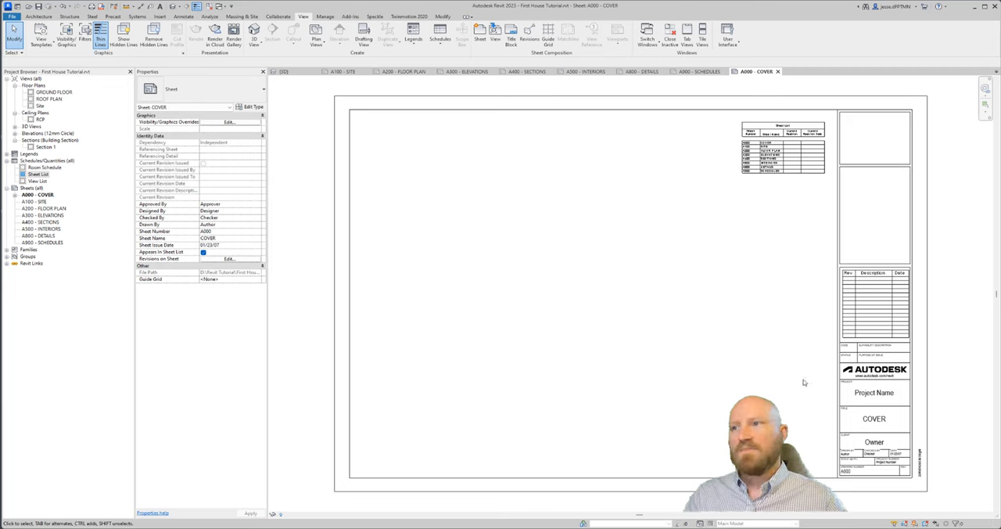
mouse_move(570, 294)
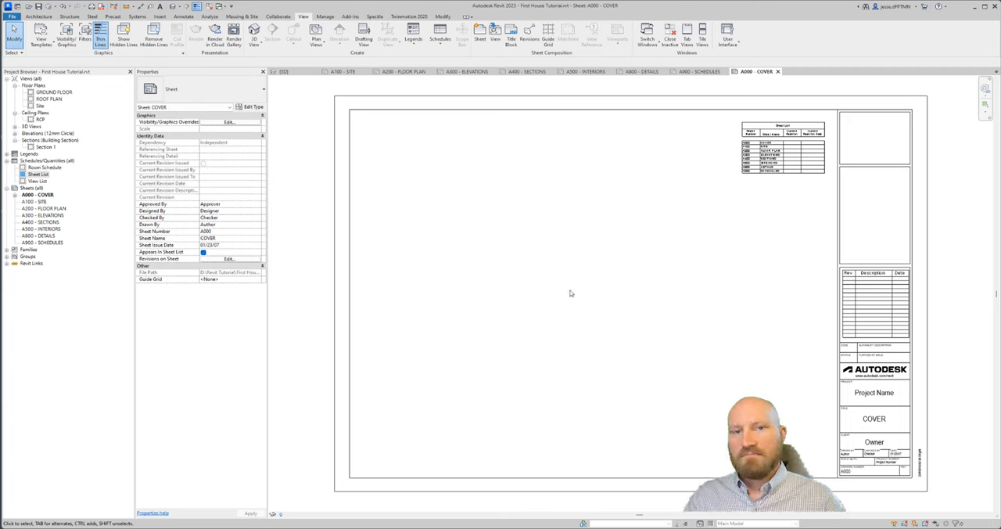
mouse_move(569, 291)
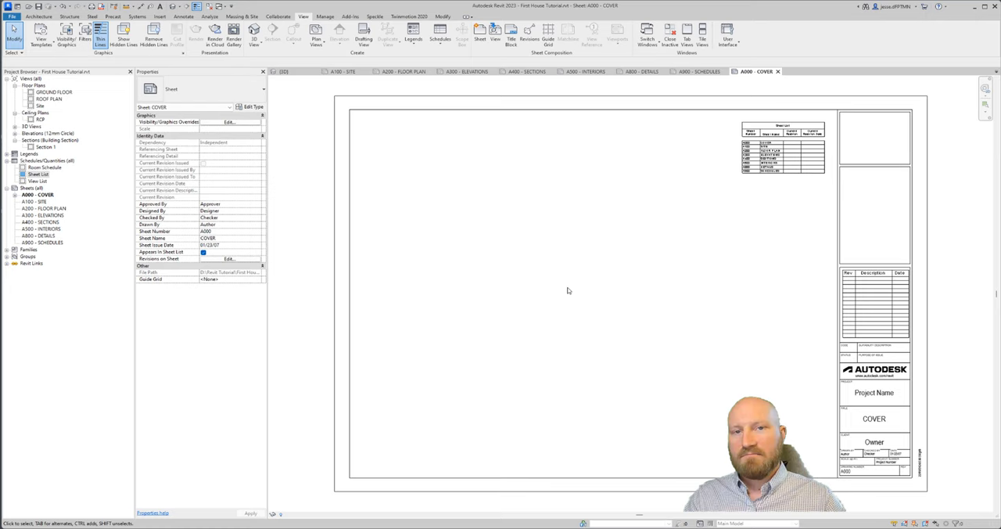